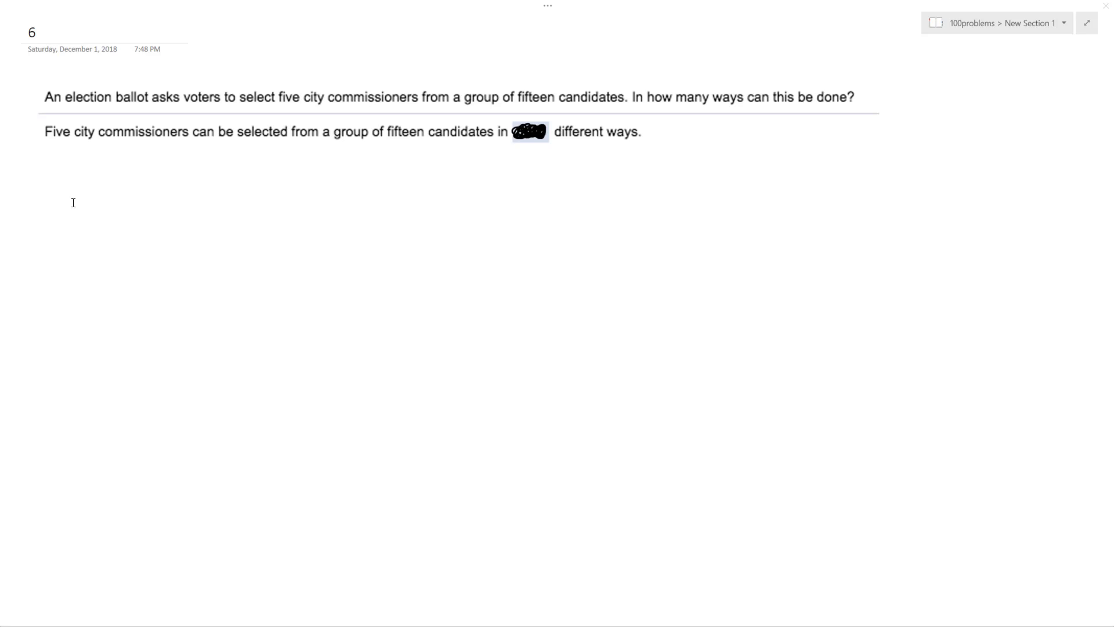
{"action": "mouse_move", "coordinate": [126, 177]}
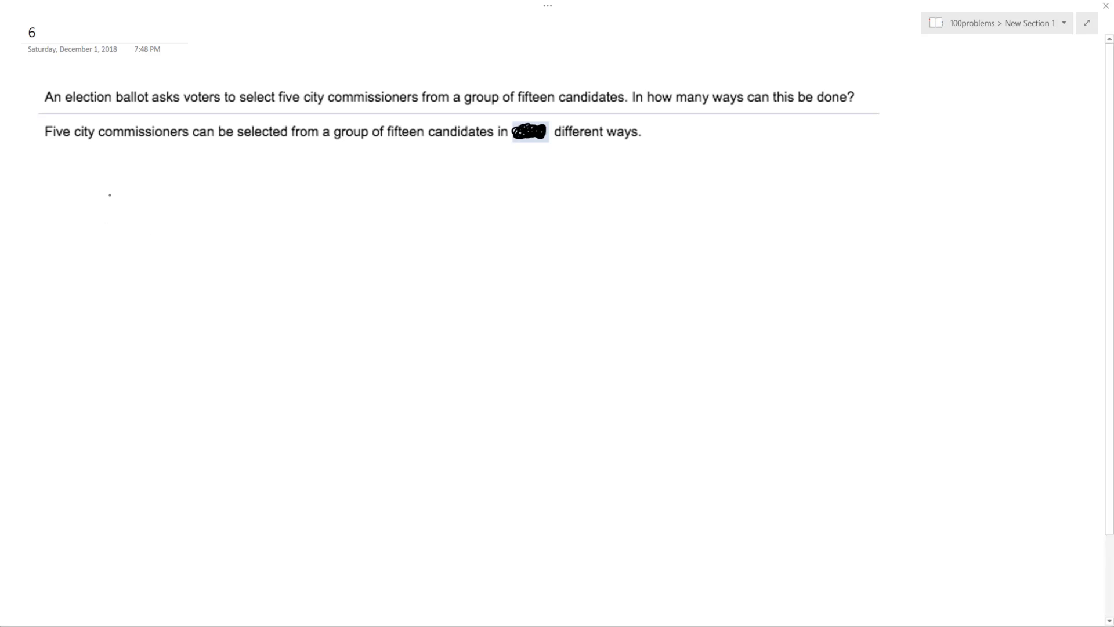
Ink C(15,5) = 15!/((15−5)!·5!), rewritten as 15!/(10!·5!) with 15! expanded
{"action": "left_click_drag", "start_coordinate": [110, 170], "coordinate": [139, 249]}
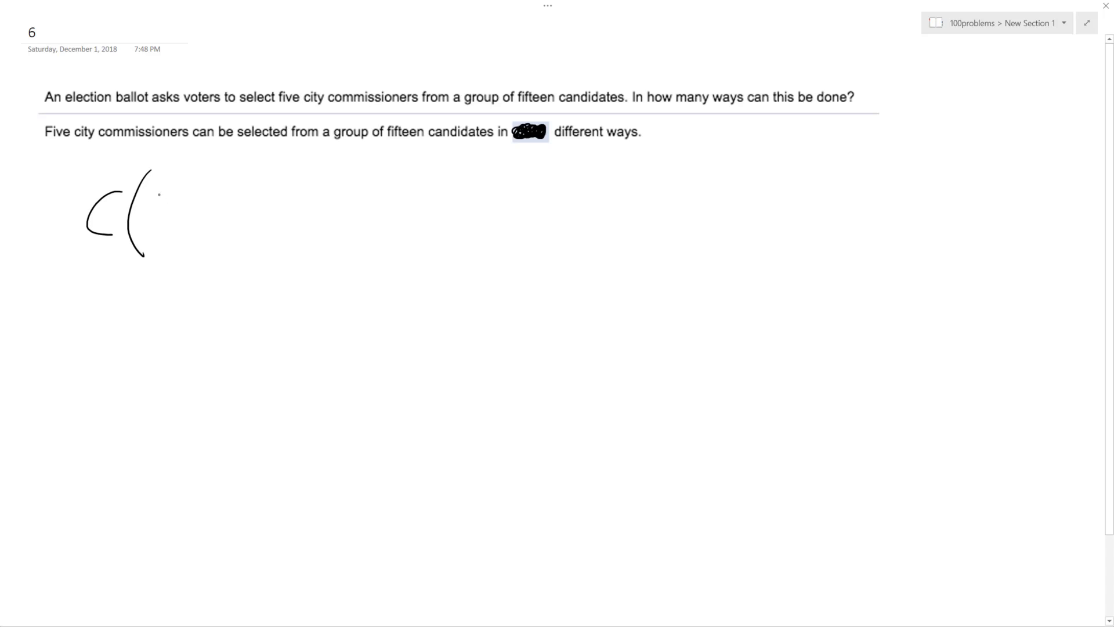
{"action": "left_click_drag", "start_coordinate": [161, 185], "coordinate": [203, 228]}
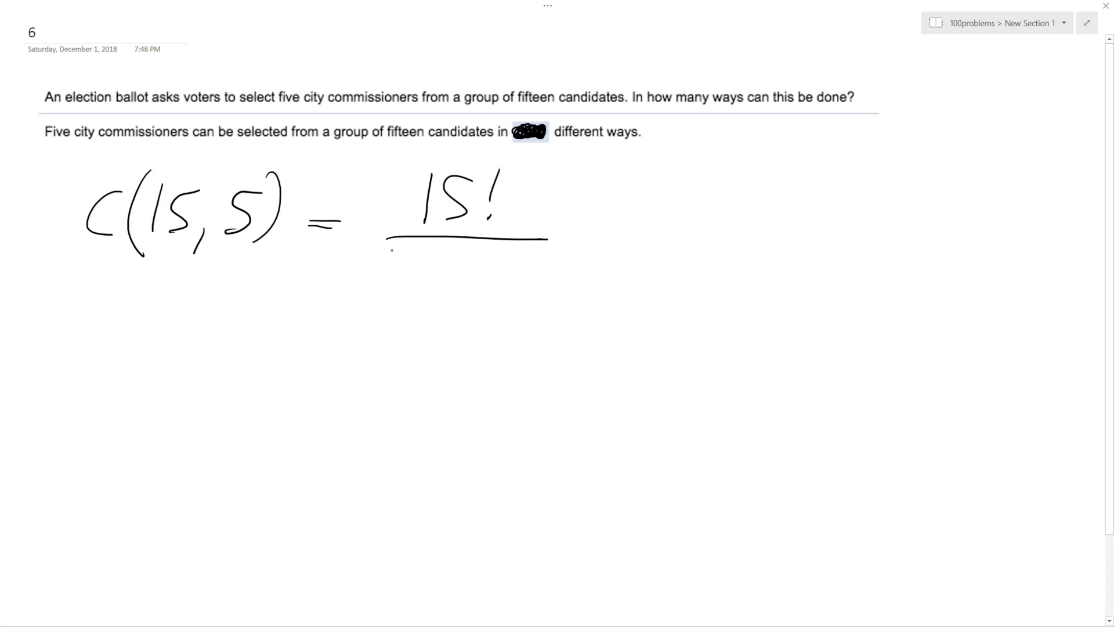
{"action": "left_click_drag", "start_coordinate": [384, 270], "coordinate": [484, 291]}
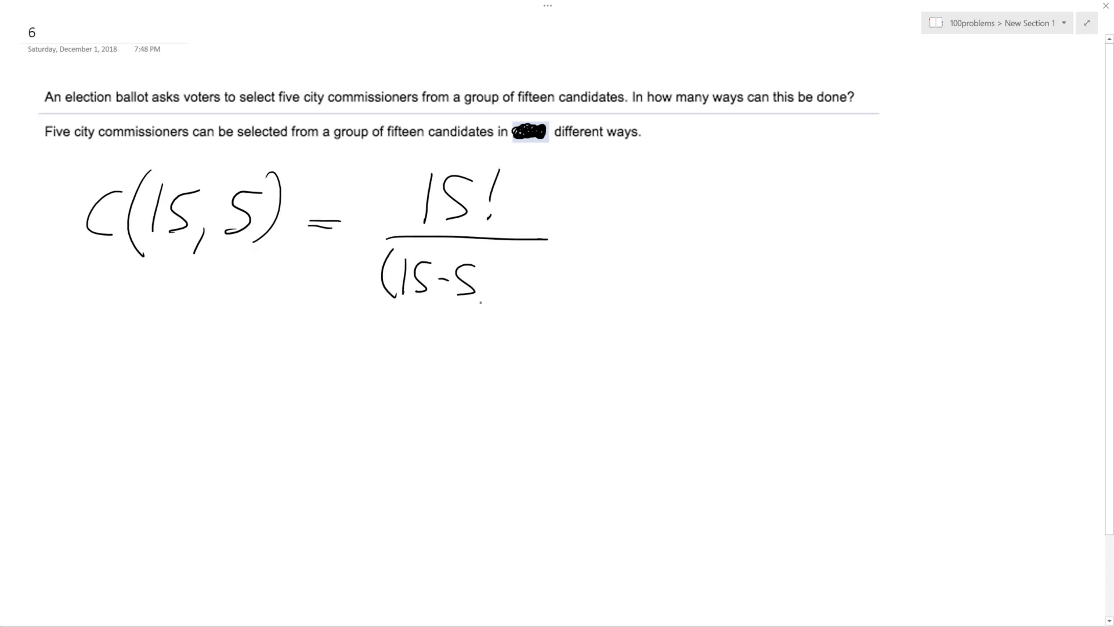
{"action": "left_click_drag", "start_coordinate": [491, 277], "coordinate": [522, 285]}
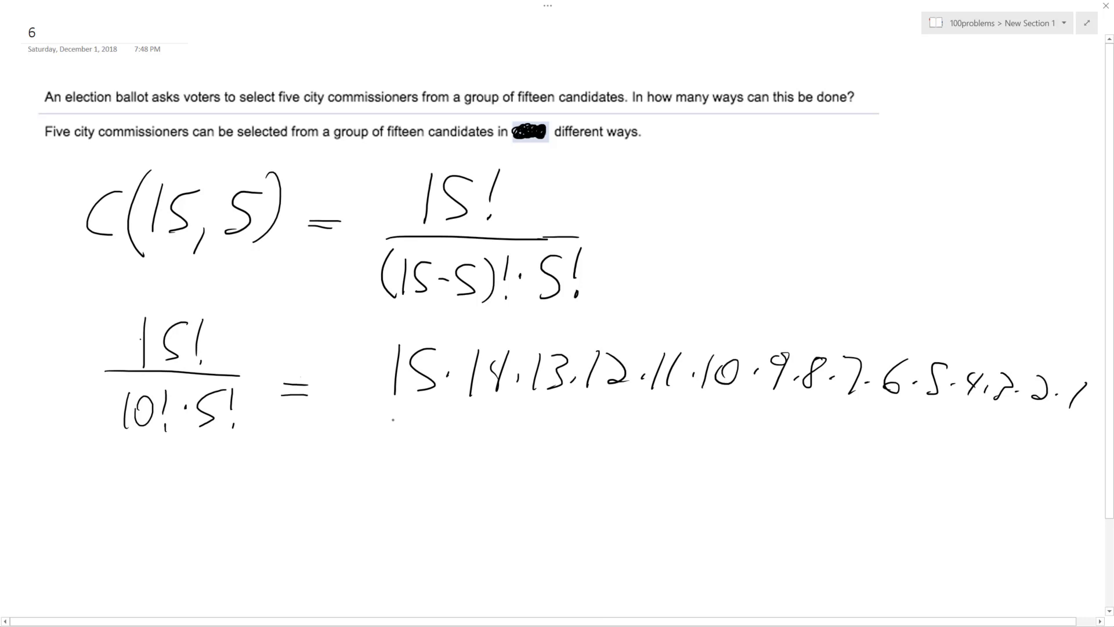
Add a fraction bar with denominator 5·4·3·2·1 · 10·9·…·1, striking out the 10! terms
{"action": "left_click_drag", "start_coordinate": [394, 404], "coordinate": [903, 404]}
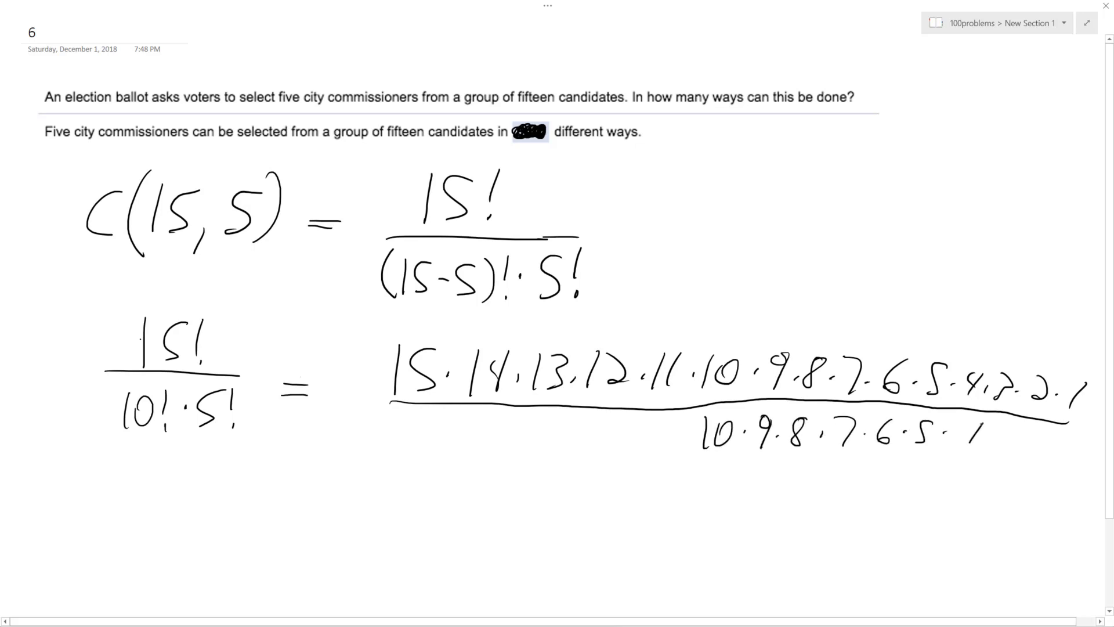
{"action": "type", "text": "·4·3·2·1"}
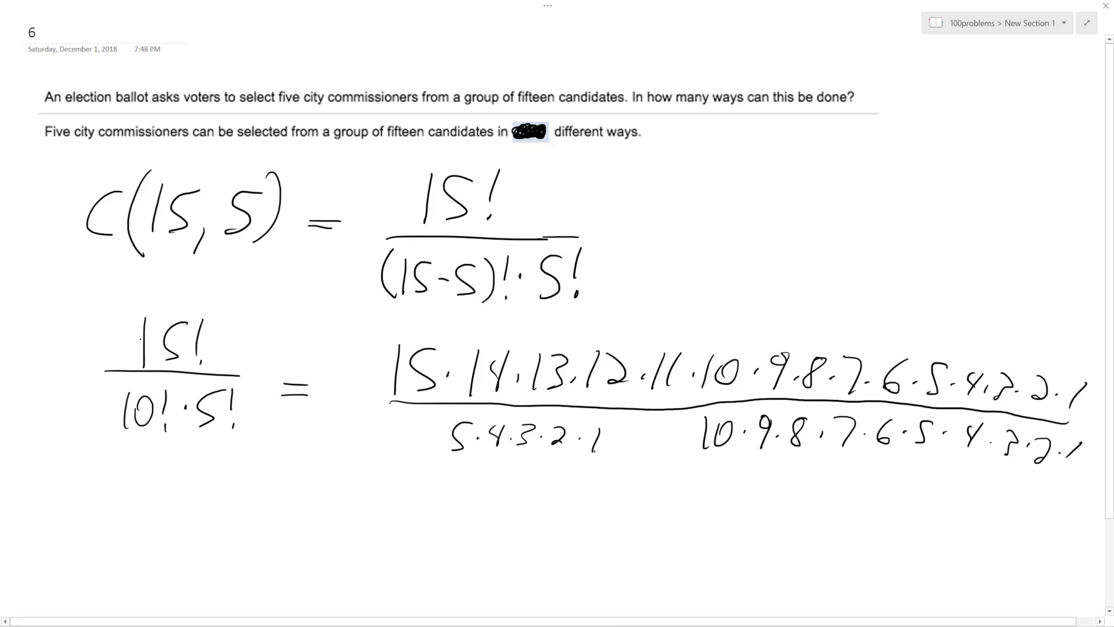
{"action": "left_click_drag", "start_coordinate": [700, 438], "coordinate": [1058, 444]}
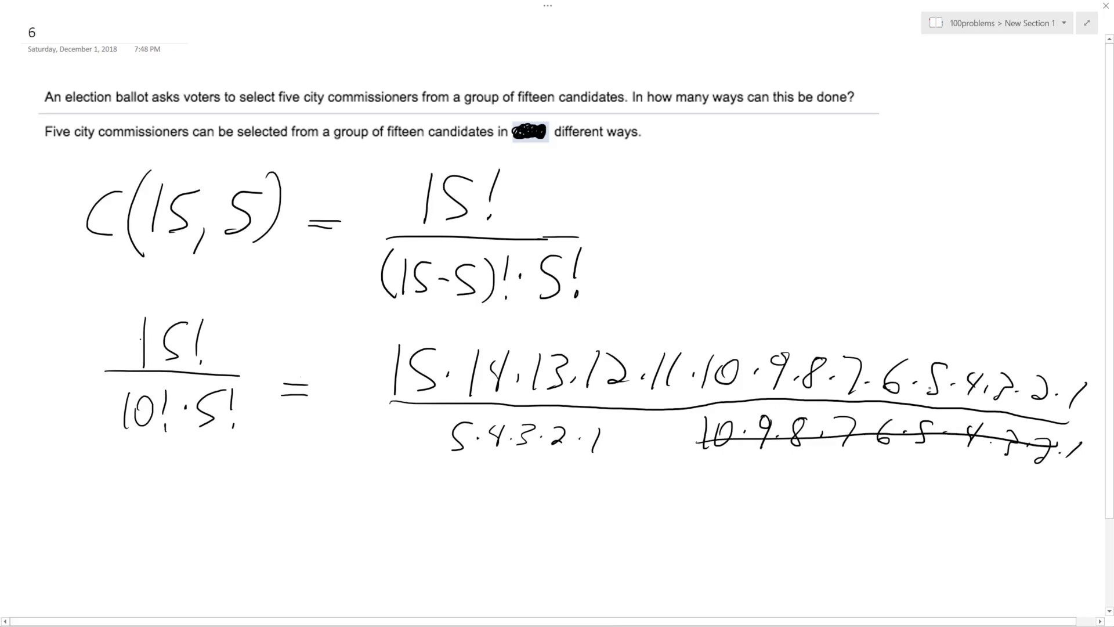
Strike out the numerator's 10! terms, write 120, and reduce factors noting 7 and 3
{"action": "left_click_drag", "start_coordinate": [710, 377], "coordinate": [1080, 387]}
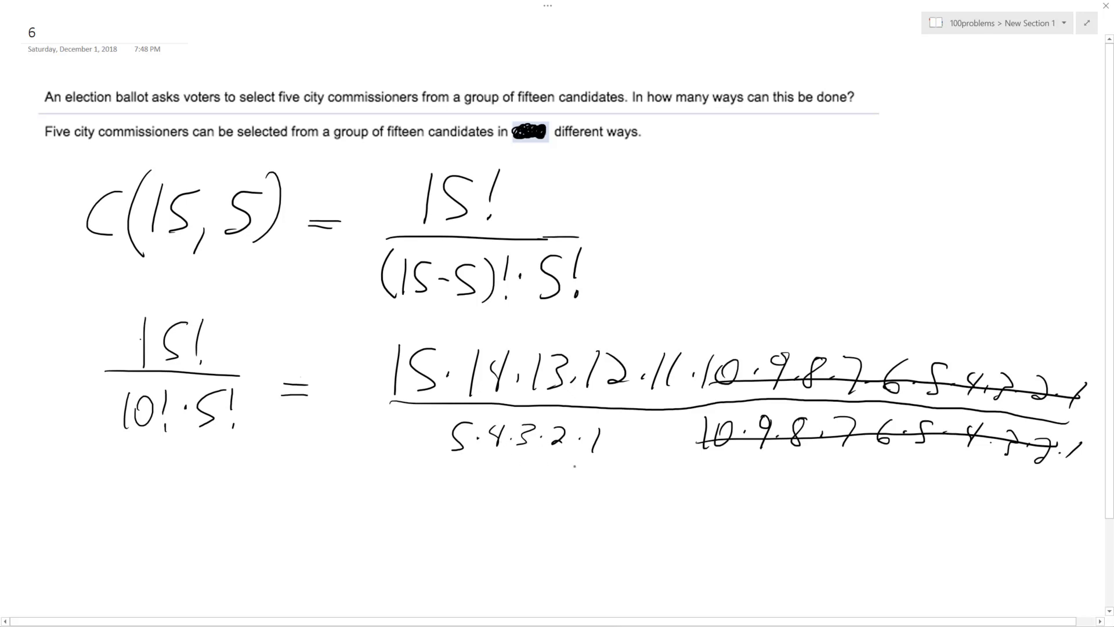
{"action": "type", "text": "120"}
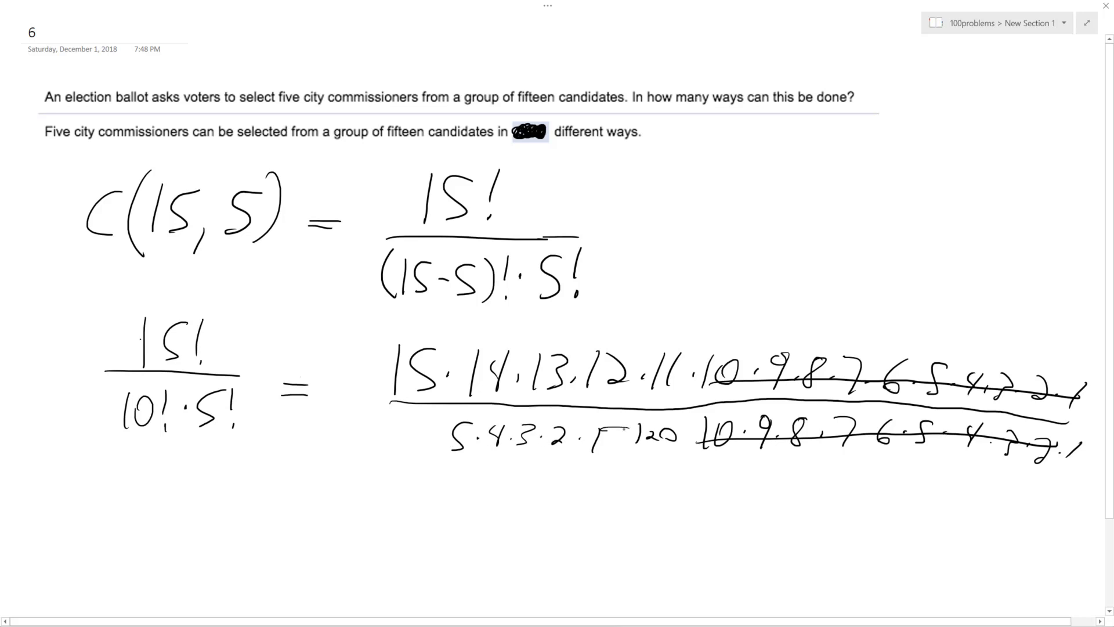
{"action": "left_click_drag", "start_coordinate": [612, 433], "coordinate": [675, 436]}
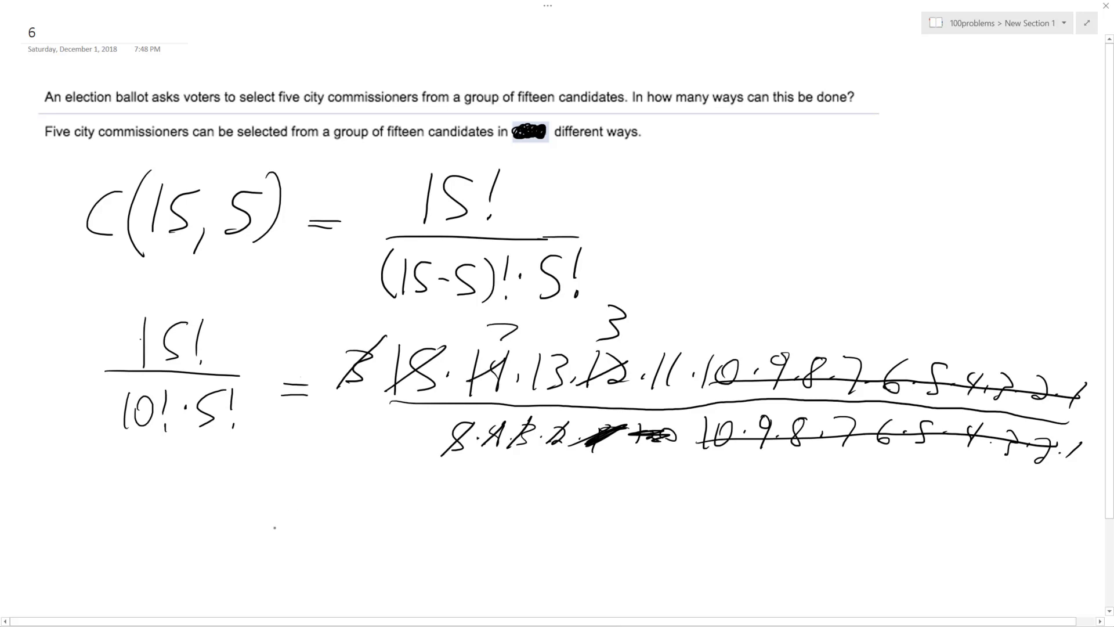
Ink "= 3003" below the cancelled fraction and circle it
{"action": "left_click_drag", "start_coordinate": [274, 510], "coordinate": [309, 526]}
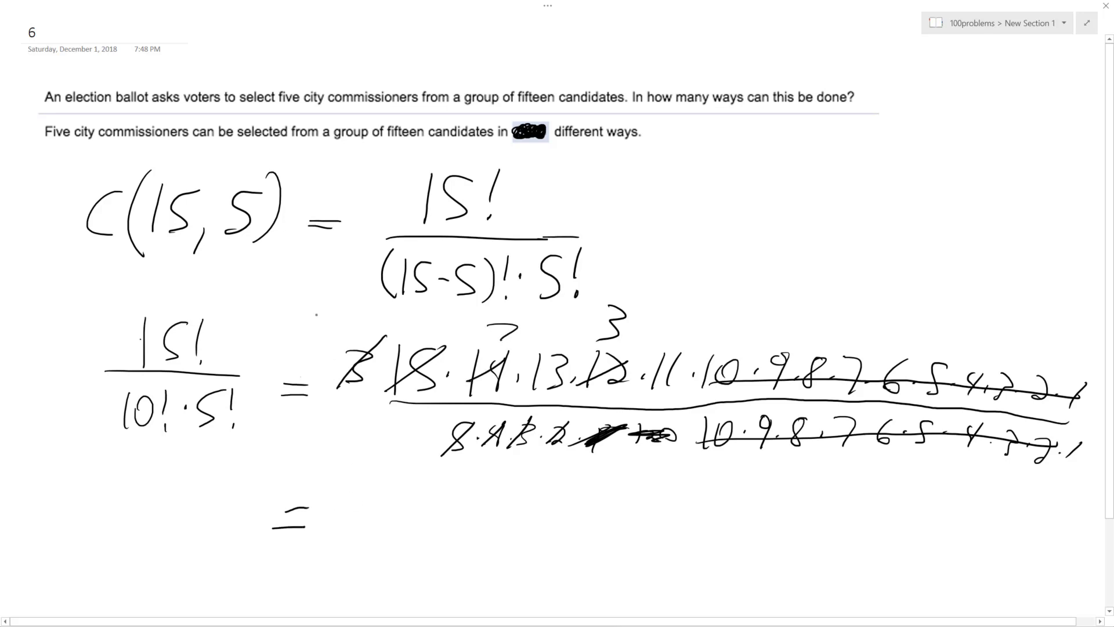
{"action": "type", "text": "3003"}
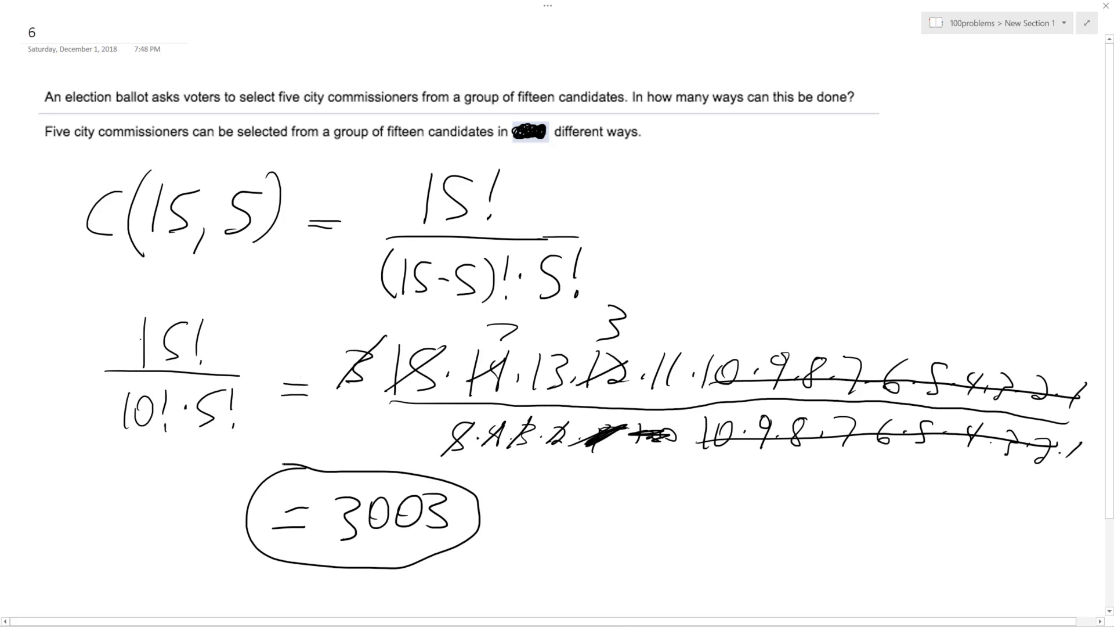
{"action": "mouse_move", "coordinate": [553, 126]}
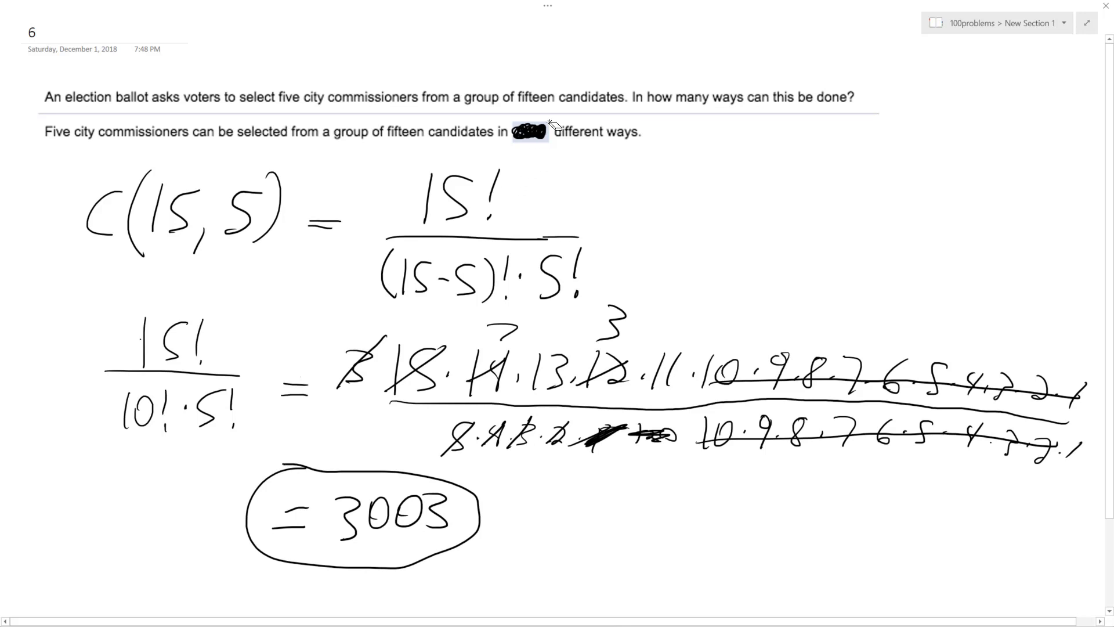